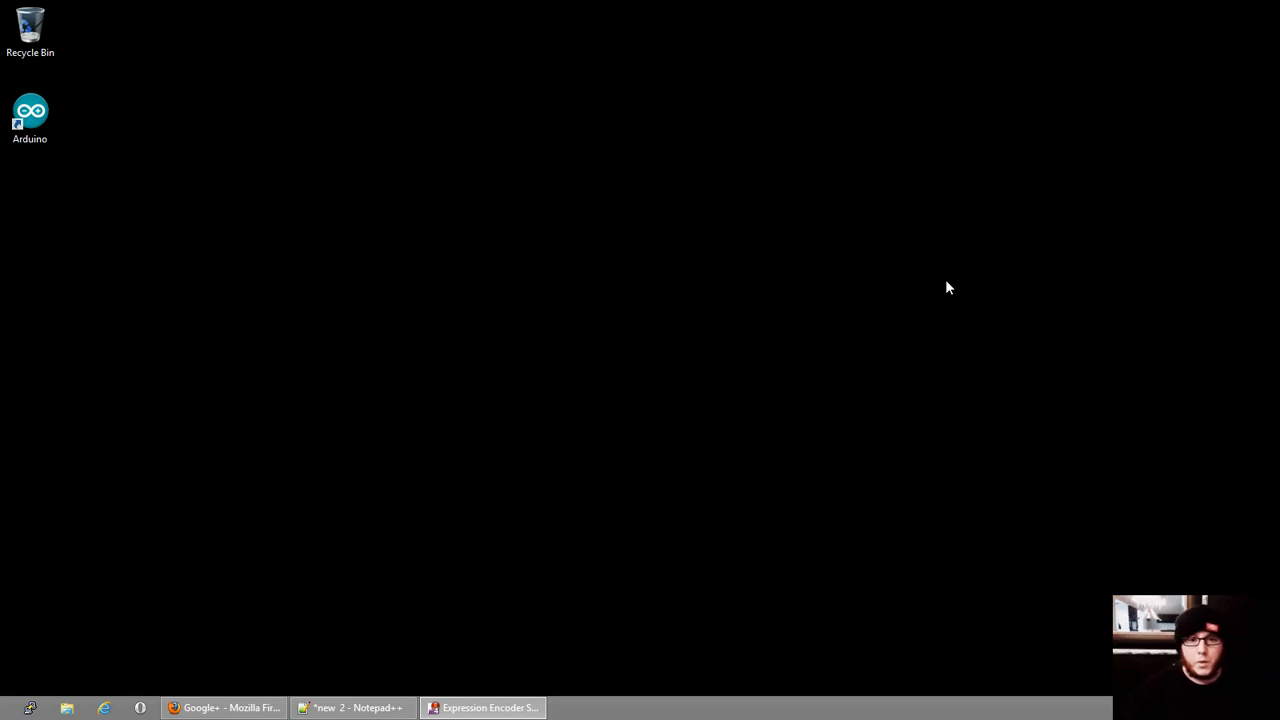
End the Hangouts Plugin (32 bit) background process in Task Manager.
key(Win+r)
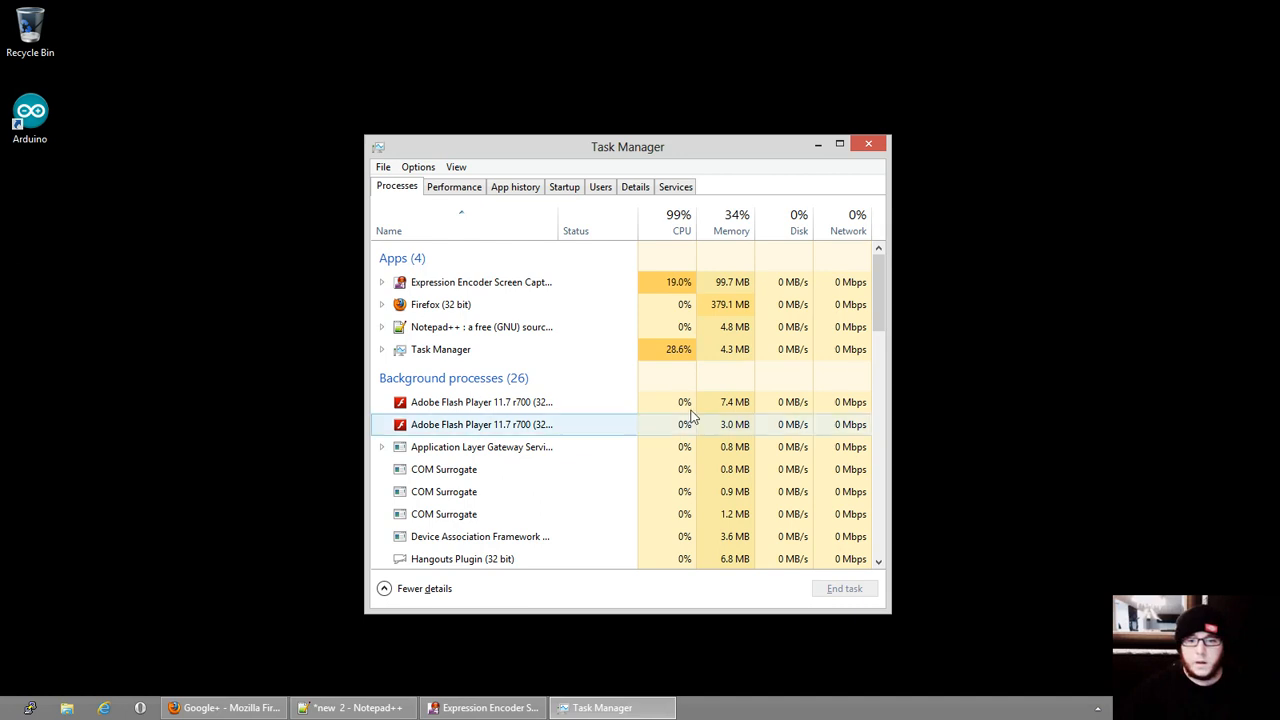
click(462, 557)
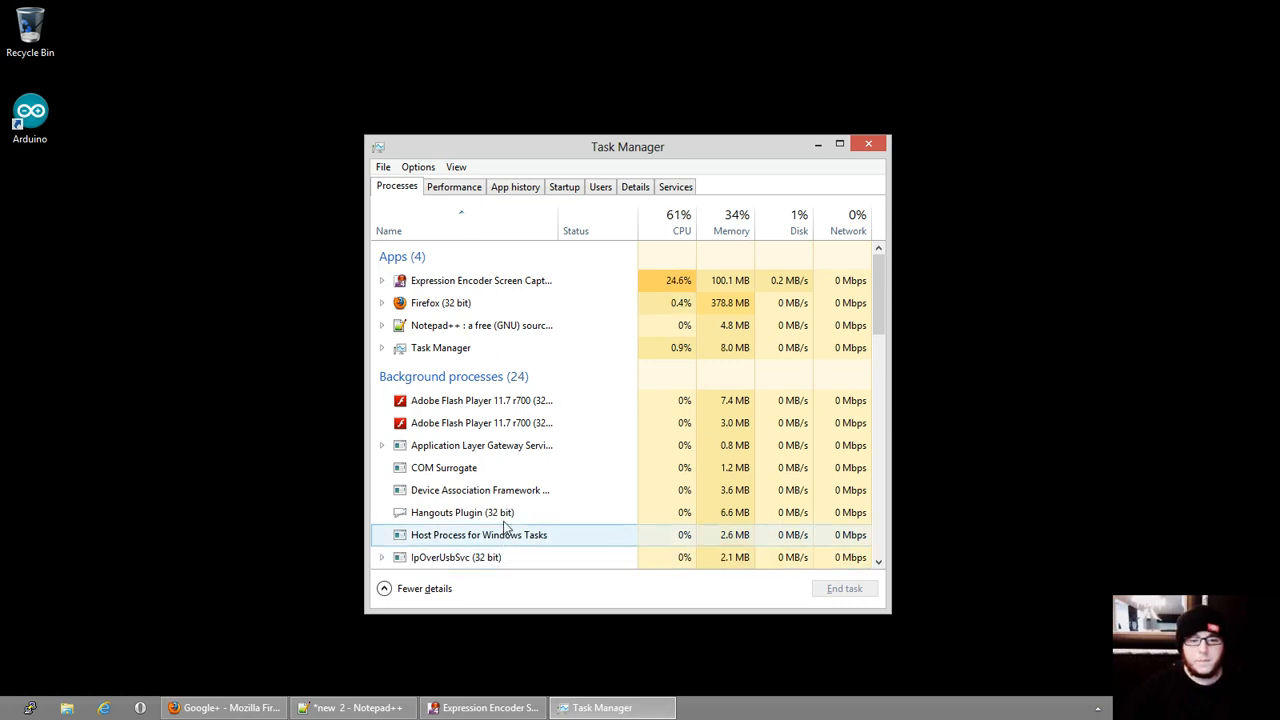
click(462, 512)
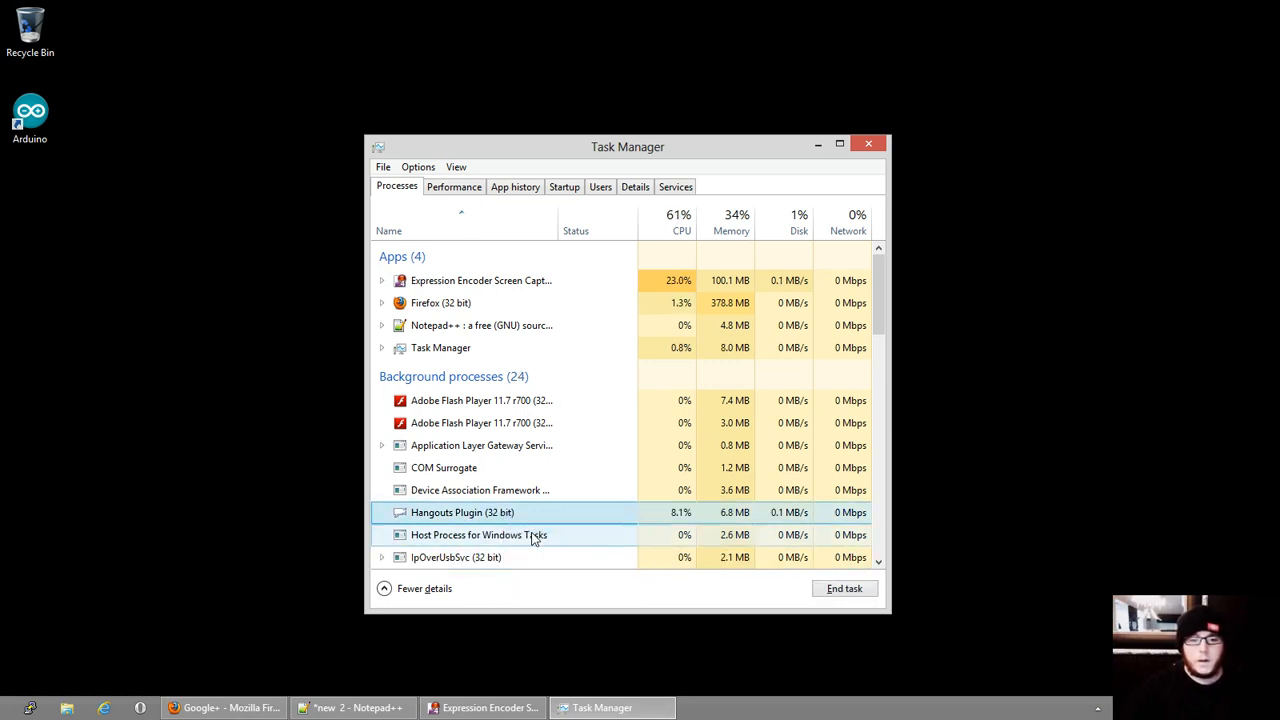
click(843, 588)
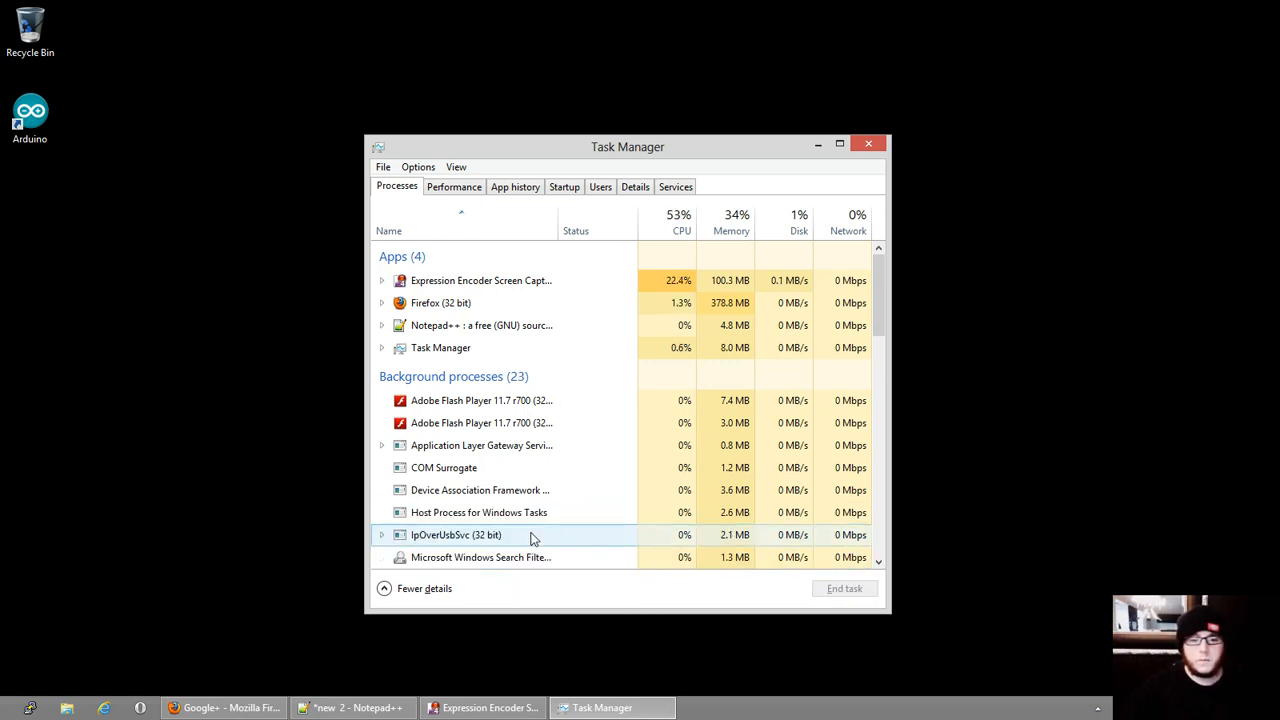
Look over the remaining background processes and close Task Manager.
scroll(down, 3)
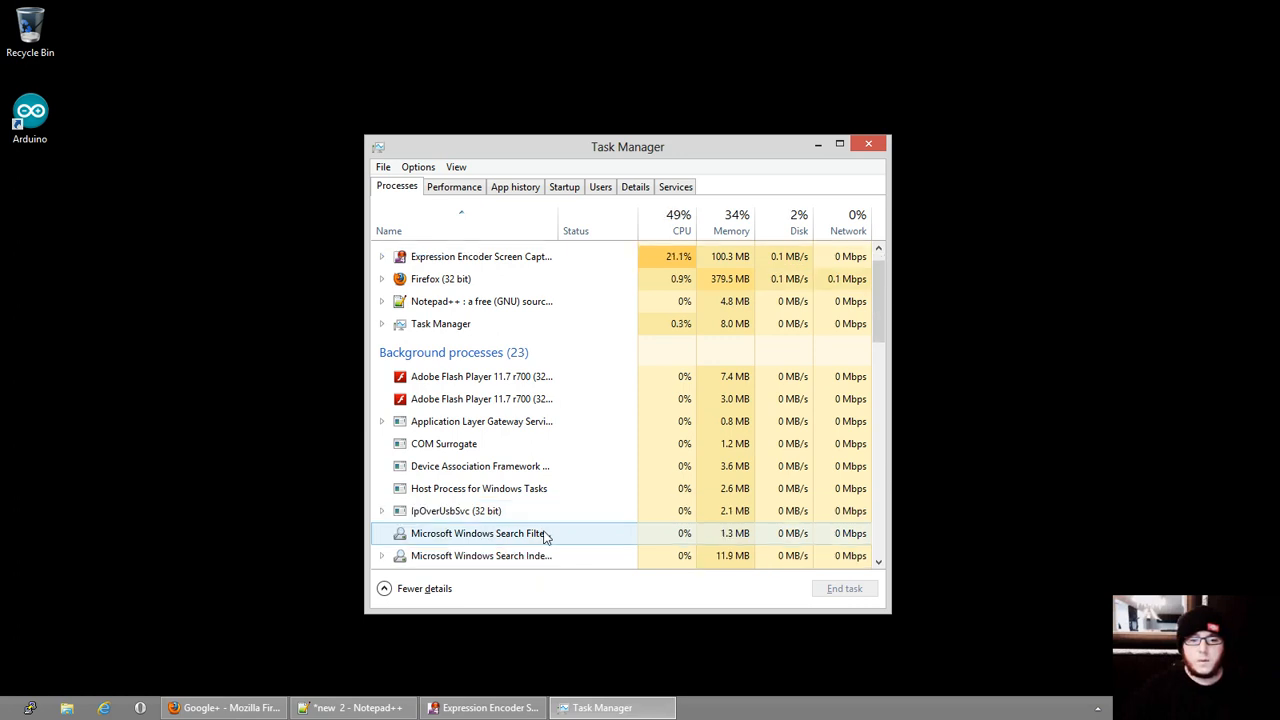
scroll(down, 3)
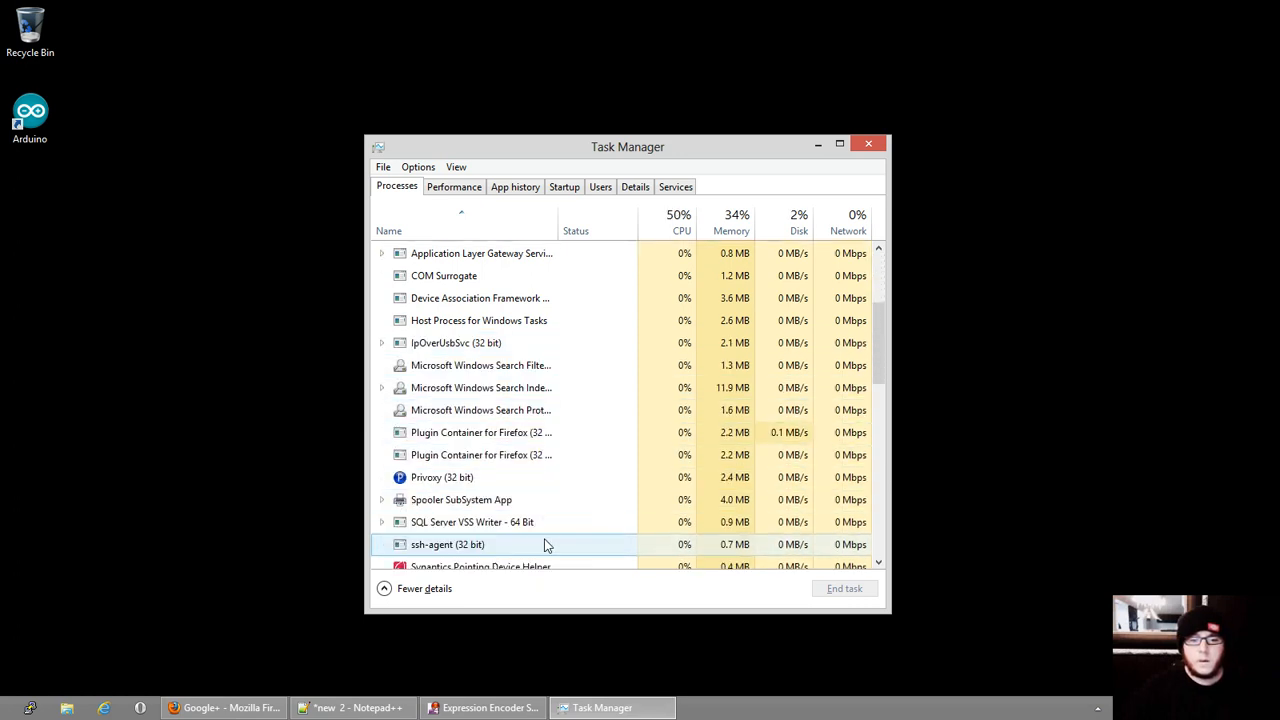
scroll(down, 3)
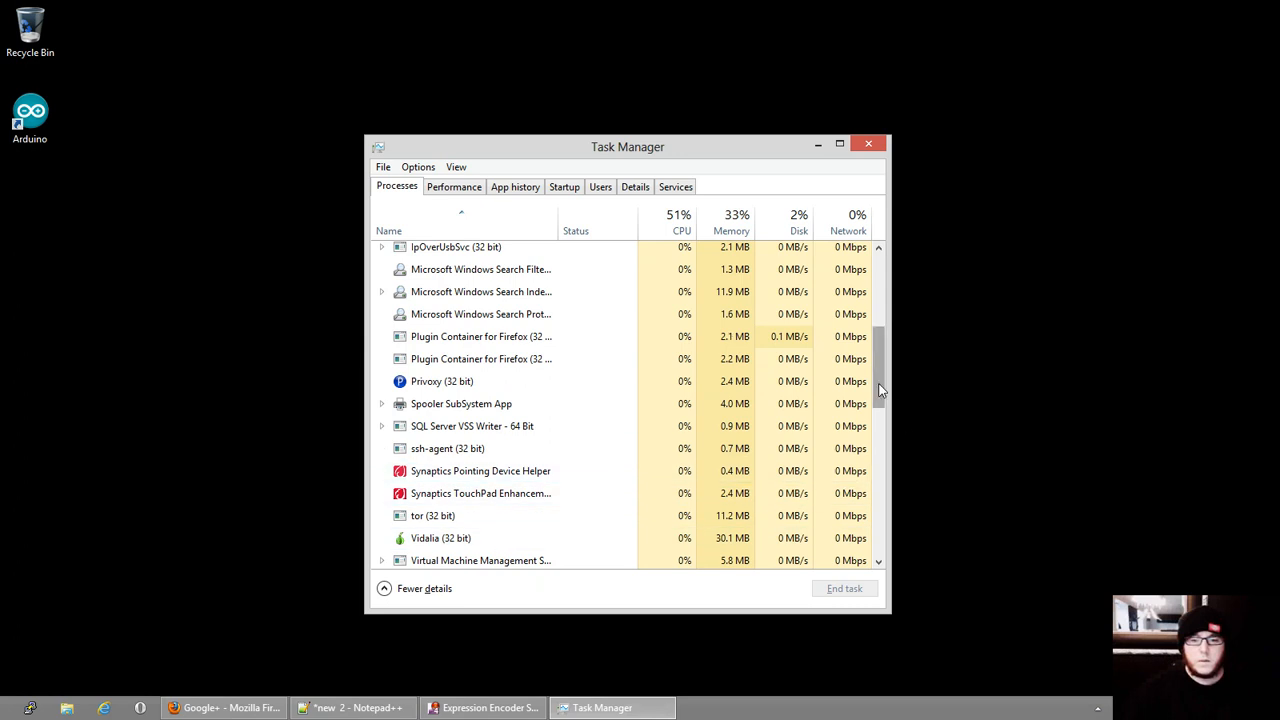
scroll(up, 3)
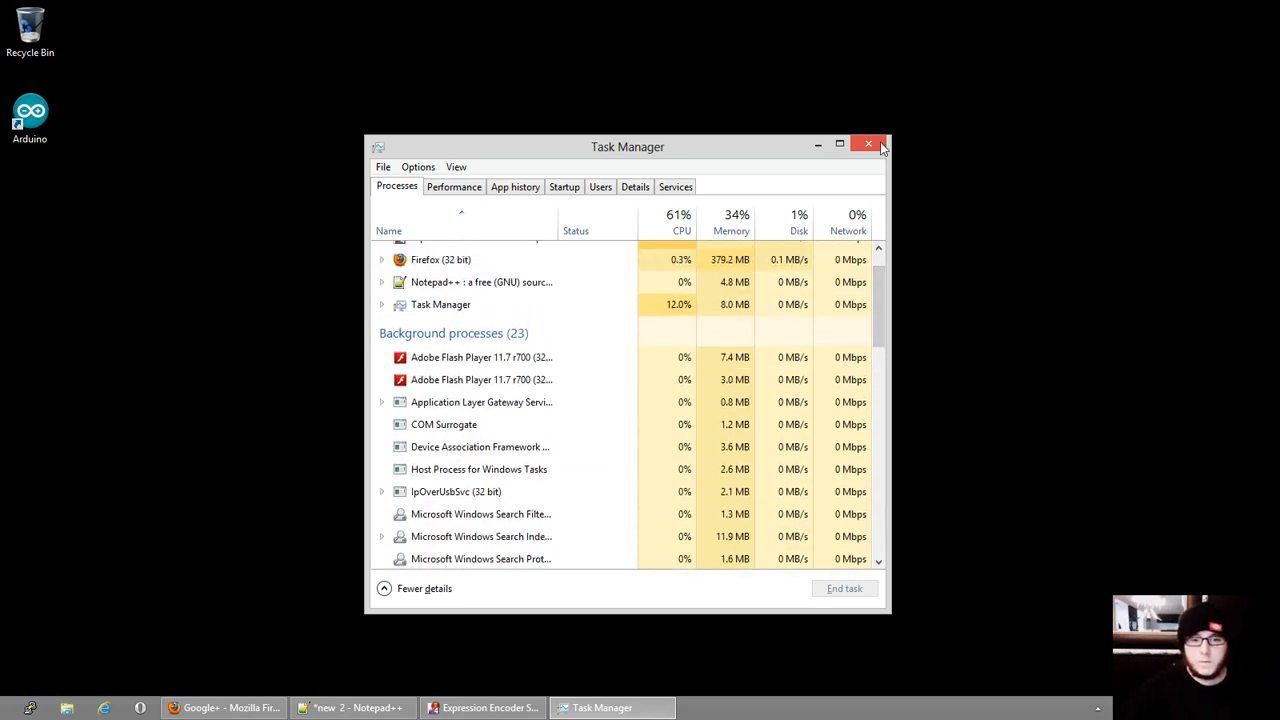
click(868, 145)
text(task)
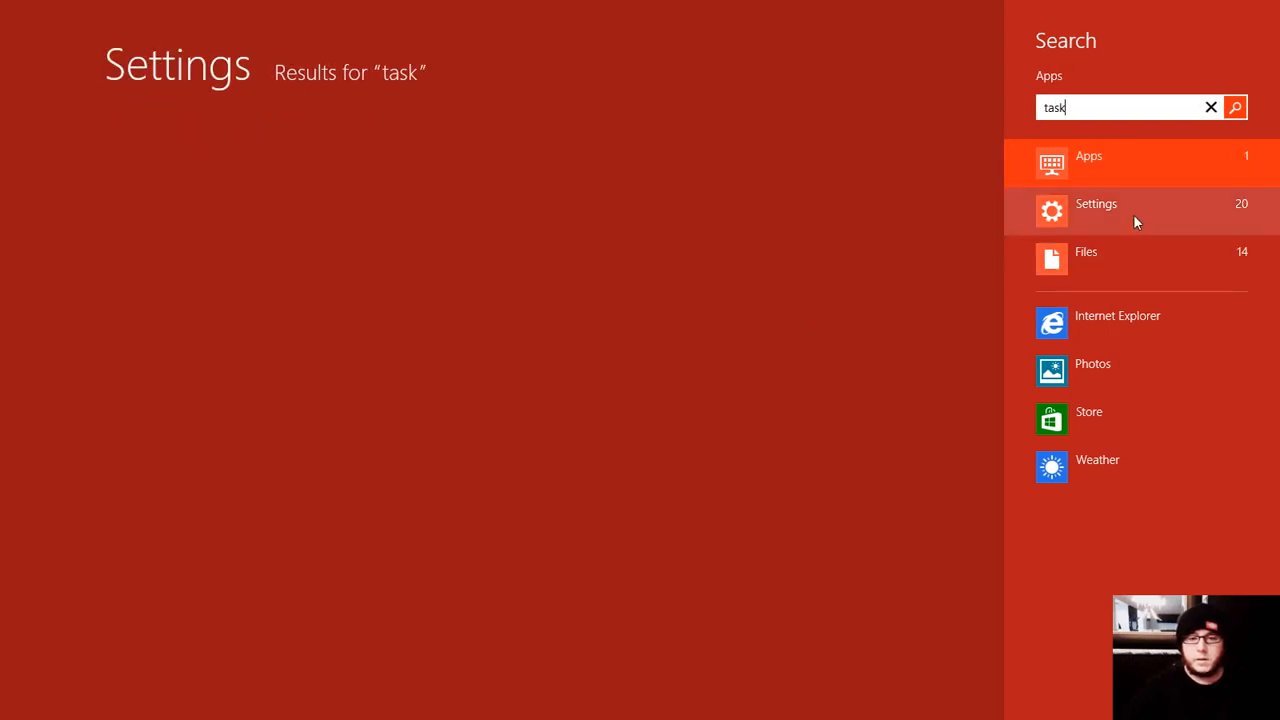
Launch Task Scheduler via Schedule tasks in the Settings results for 'task'.
click(1095, 203)
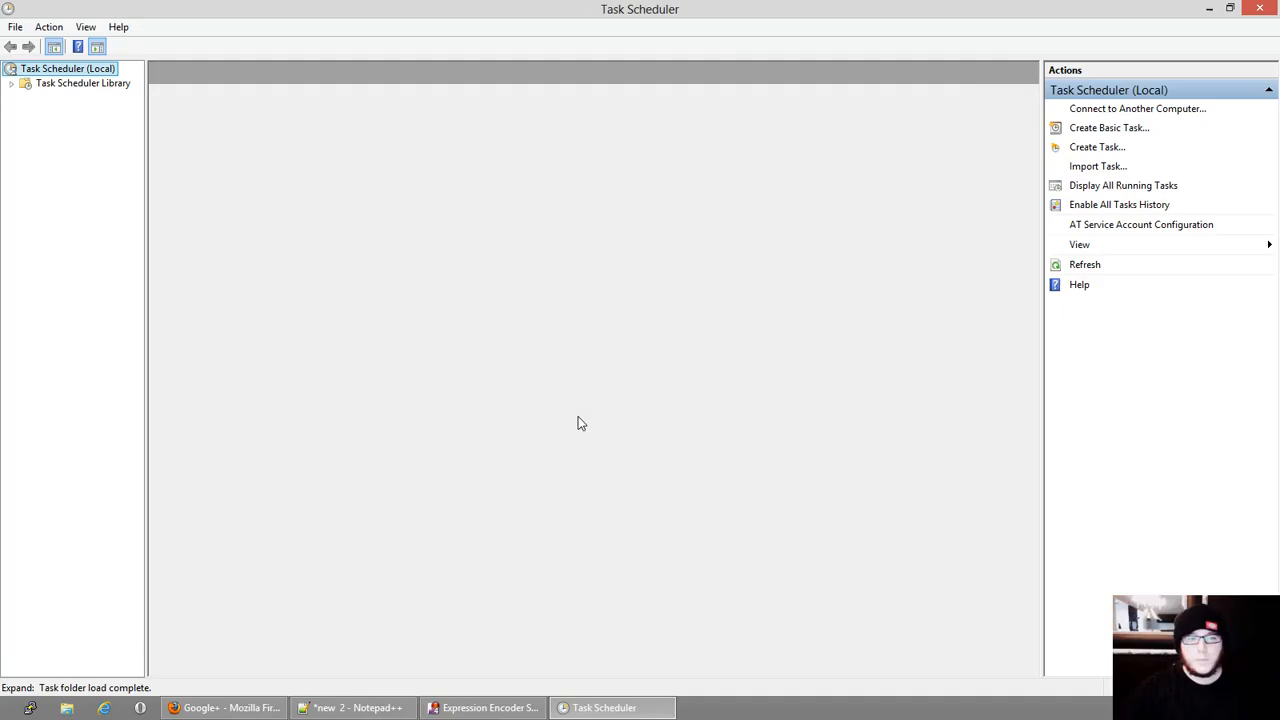
Disable the AdobeAAMUpdater task in the Task Scheduler Library, then select the Google Update task.
click(83, 83)
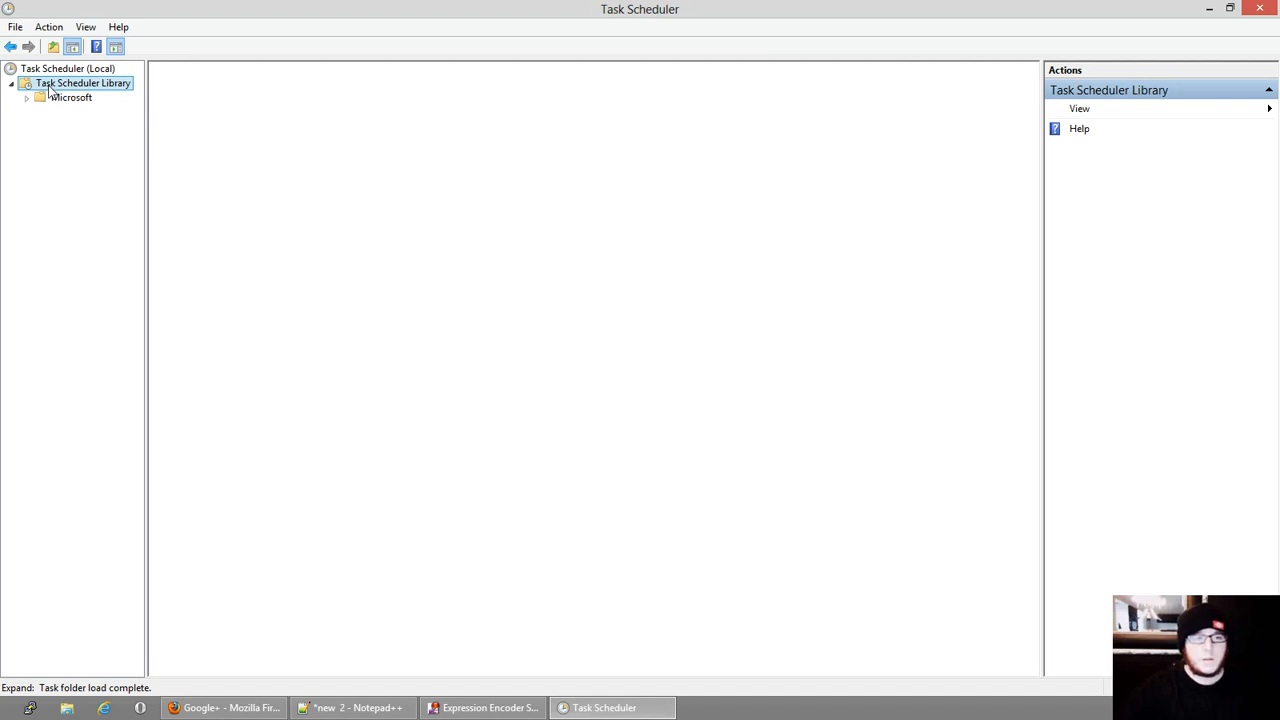
click(83, 83)
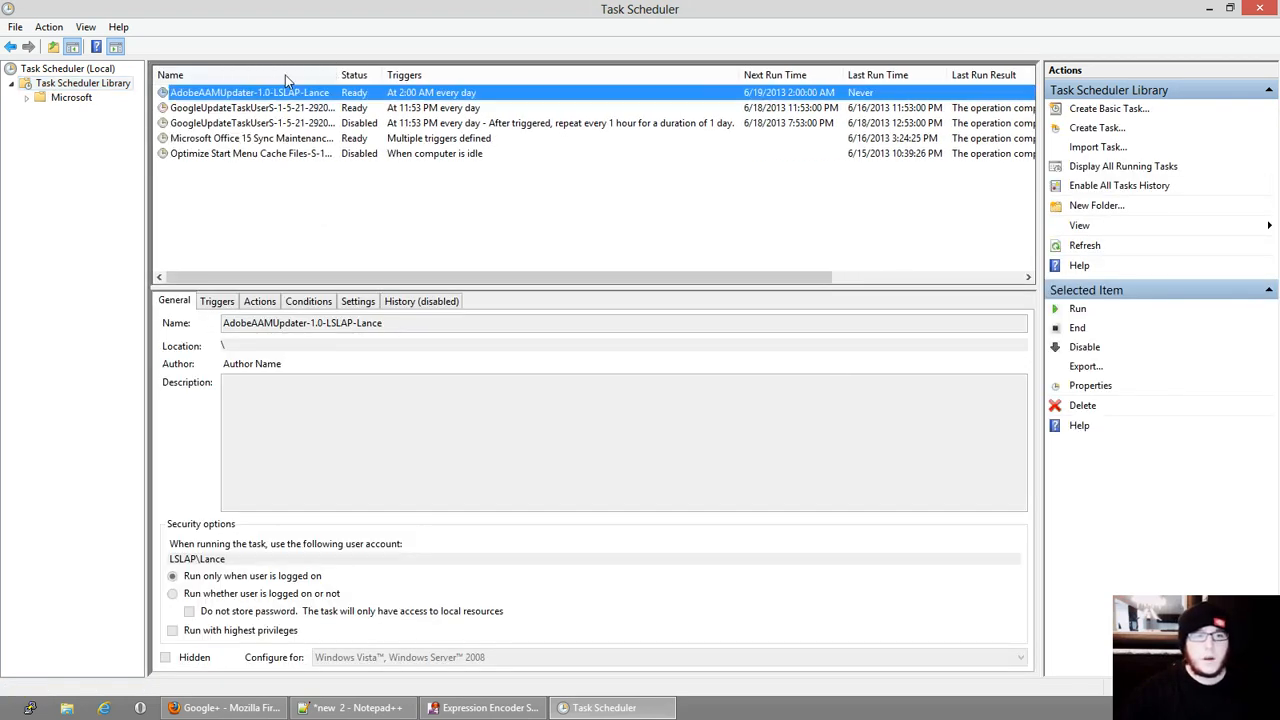
right_click(248, 92)
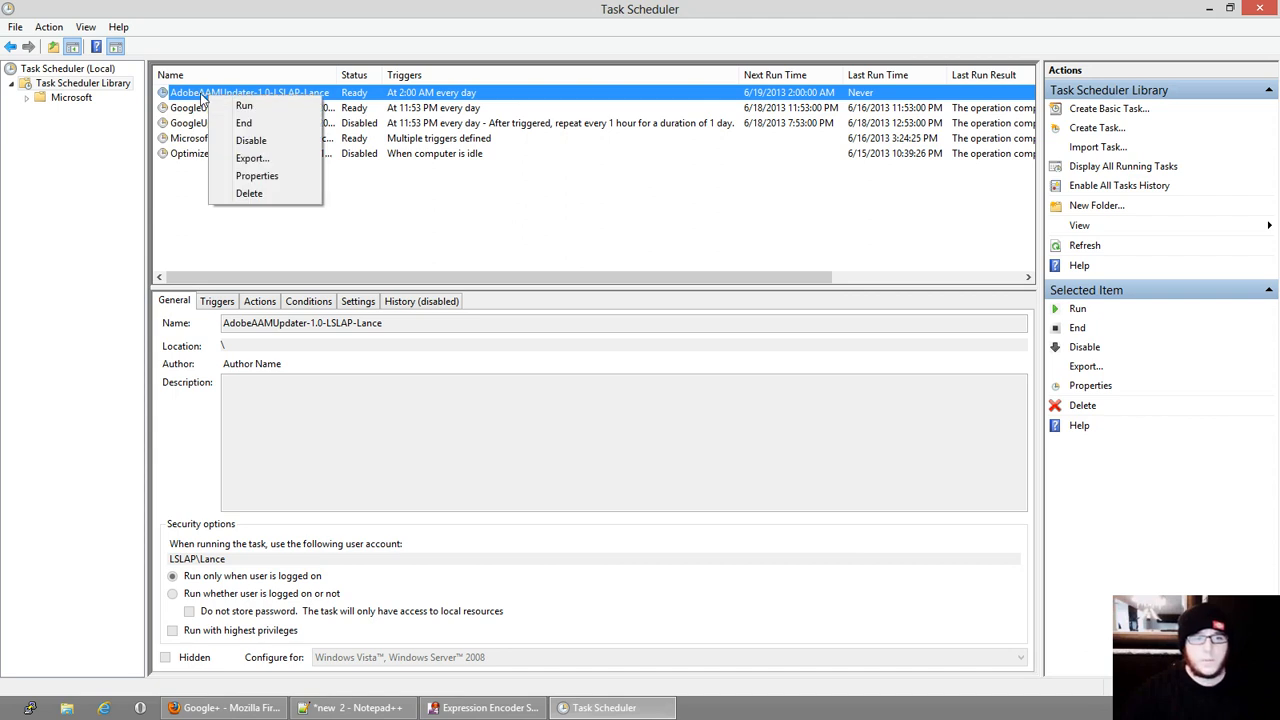
click(244, 122)
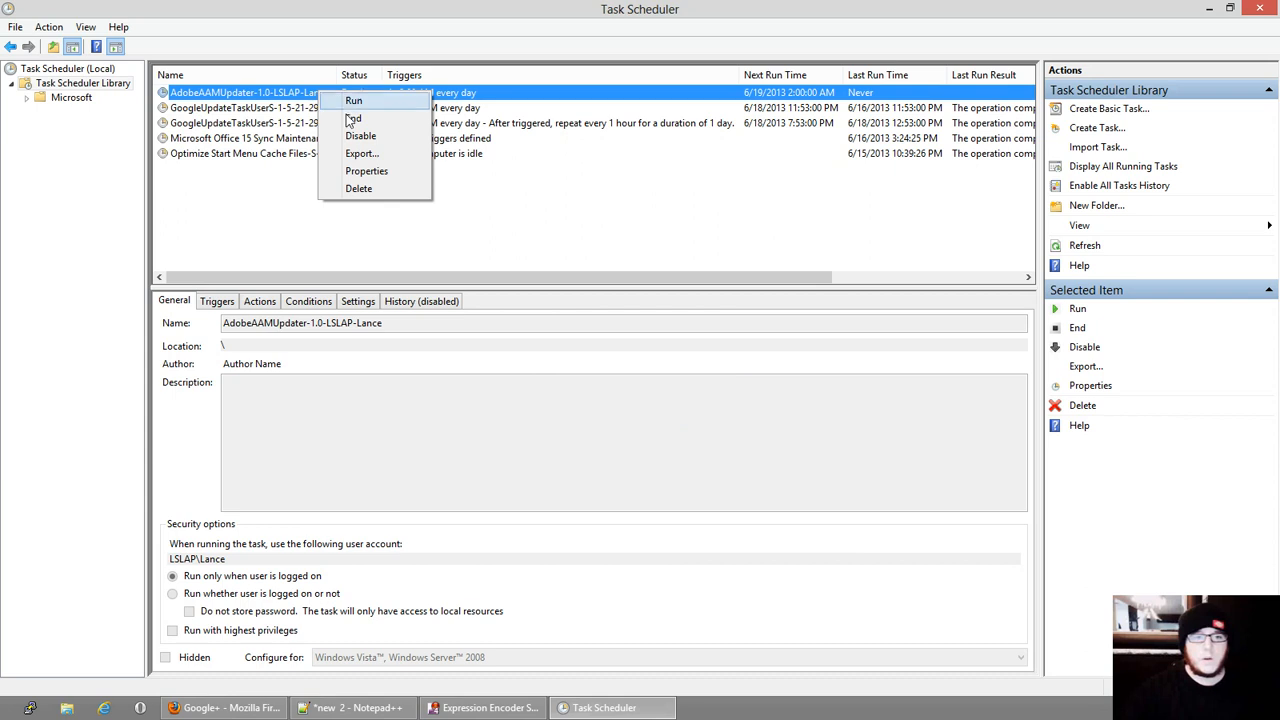
click(361, 135)
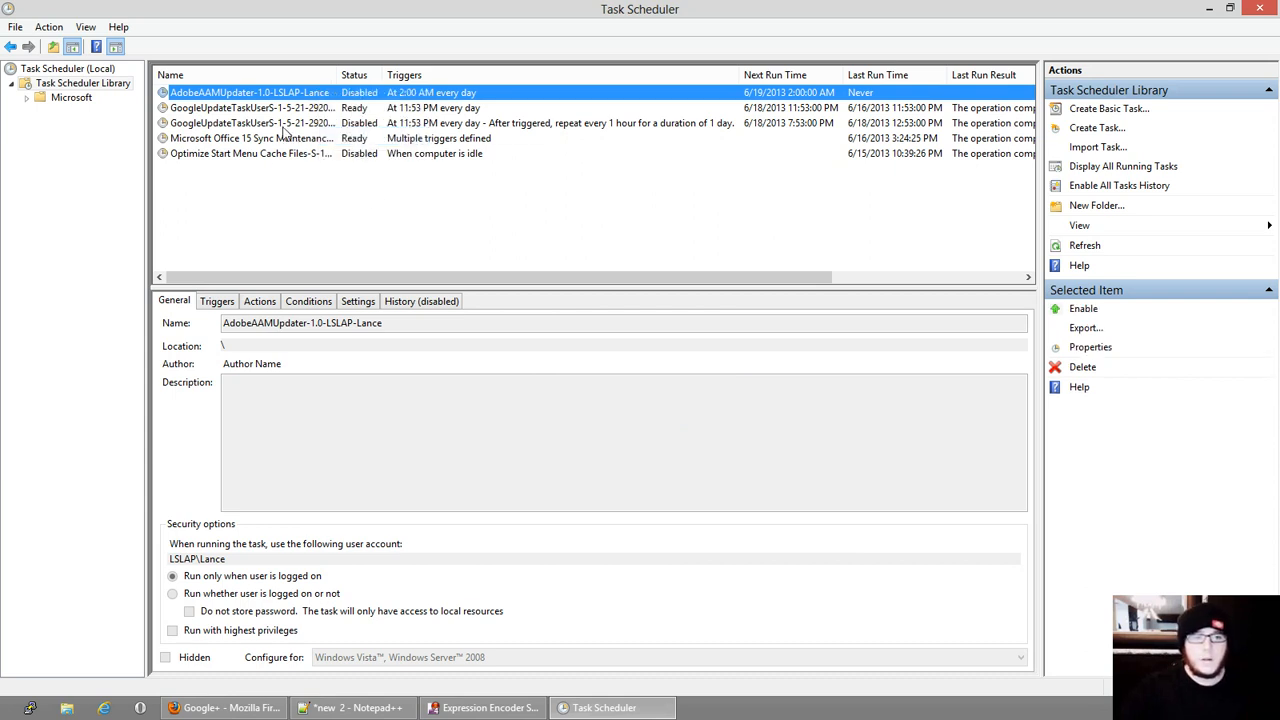
click(250, 123)
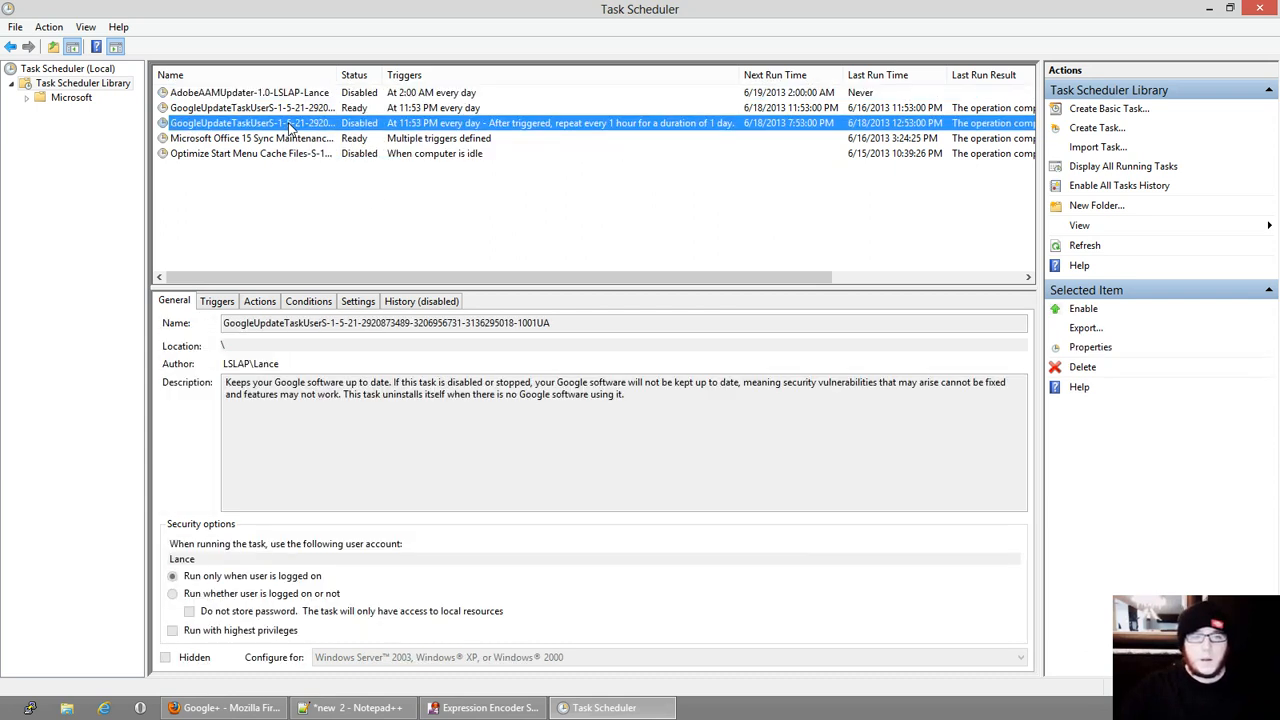
Cancel the 1001UA Google Update task's properties and confirm it already shows Enable.
click(1090, 347)
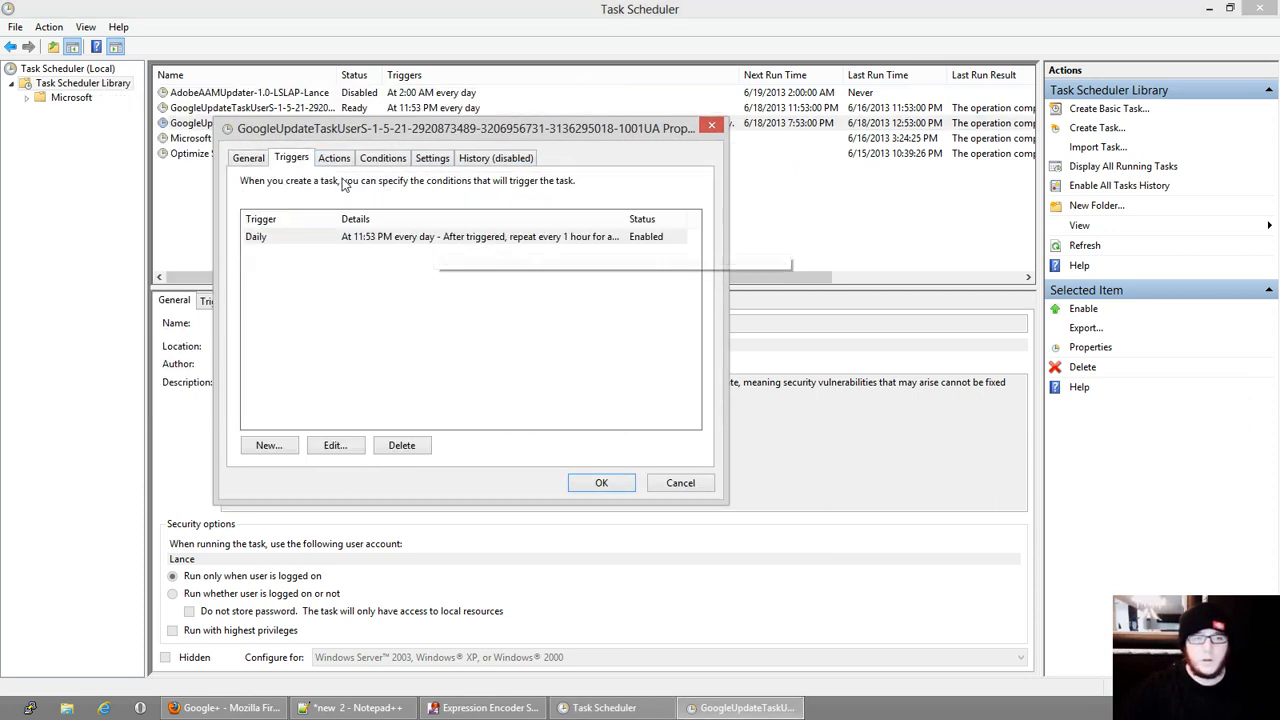
click(334, 157)
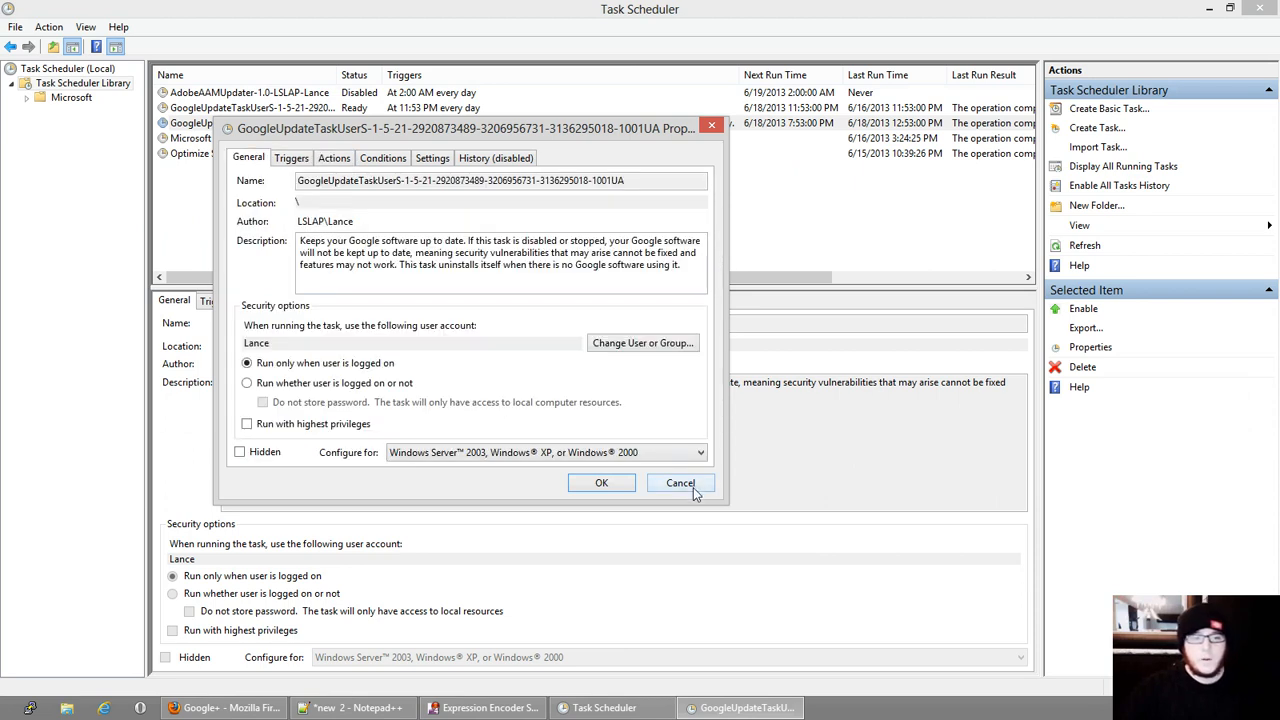
click(680, 483)
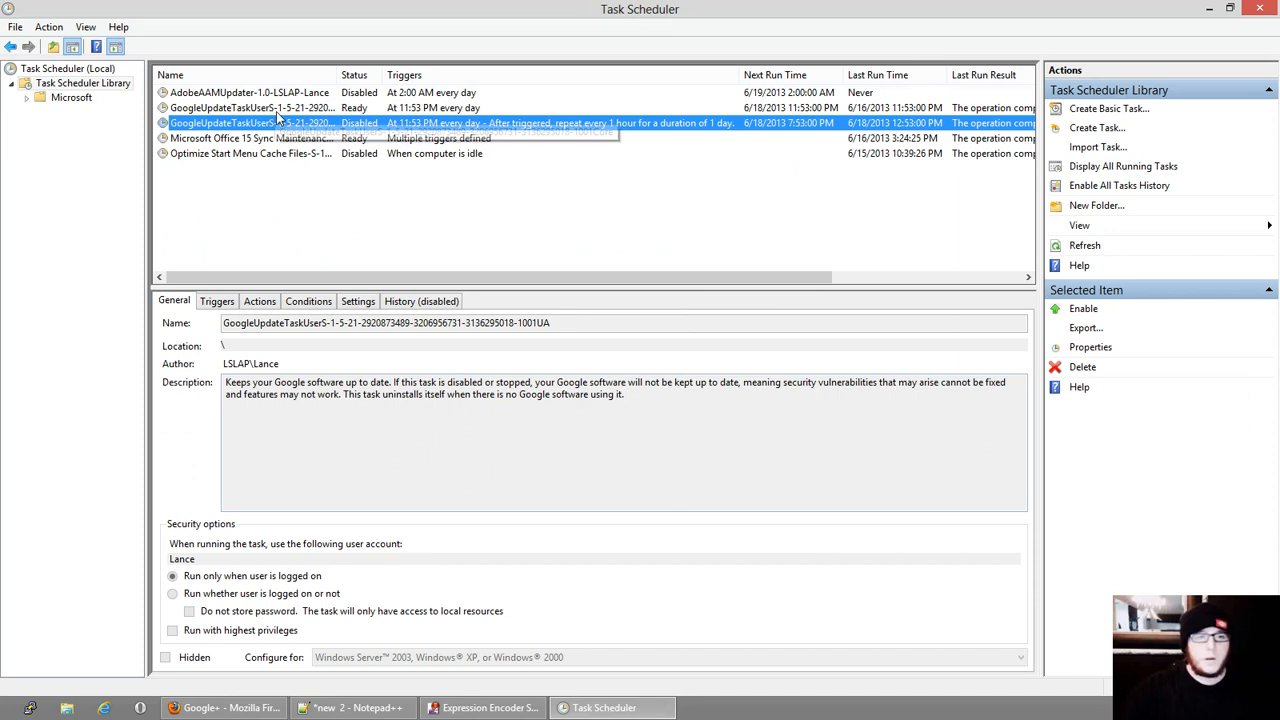
right_click(250, 122)
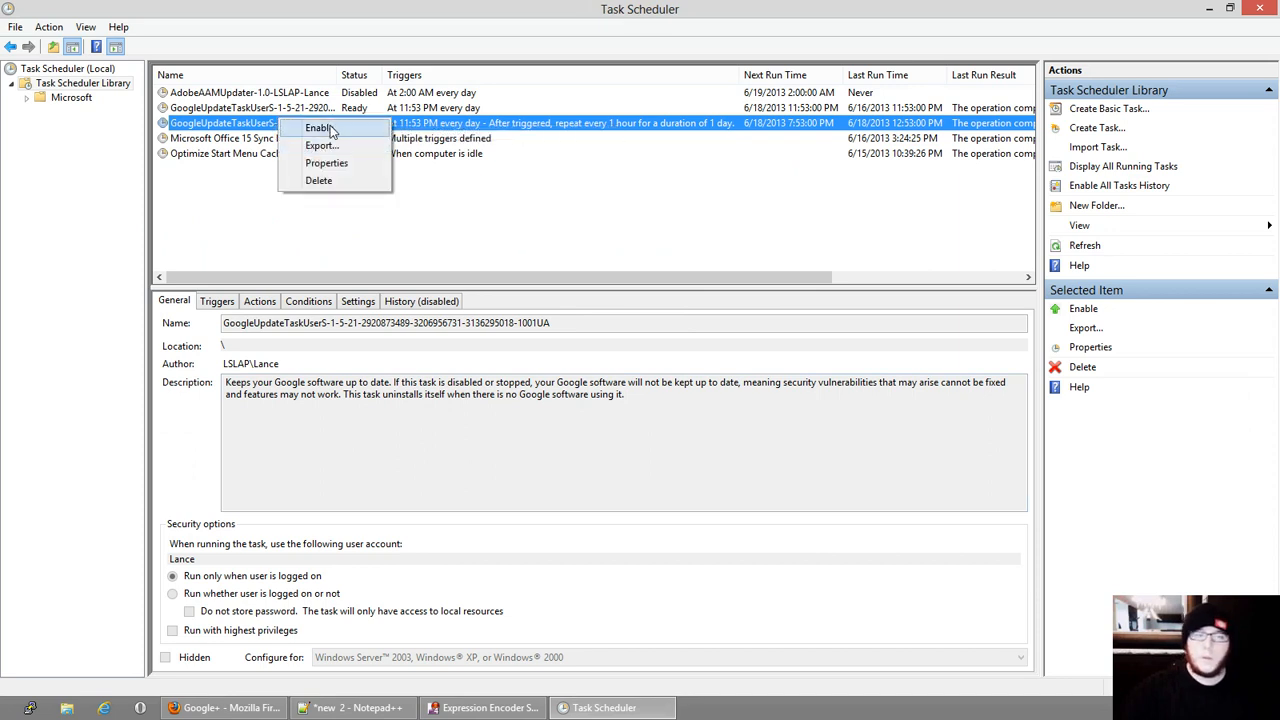
mouse_move(345, 132)
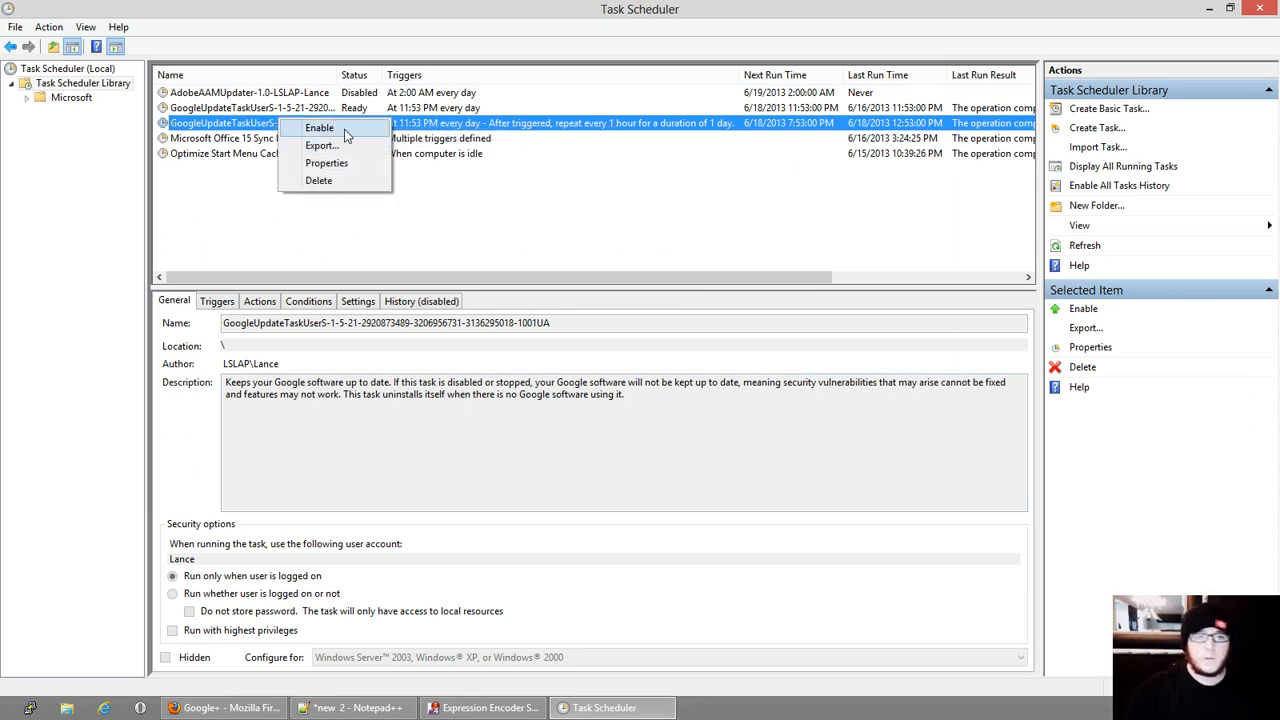
mouse_move(447, 125)
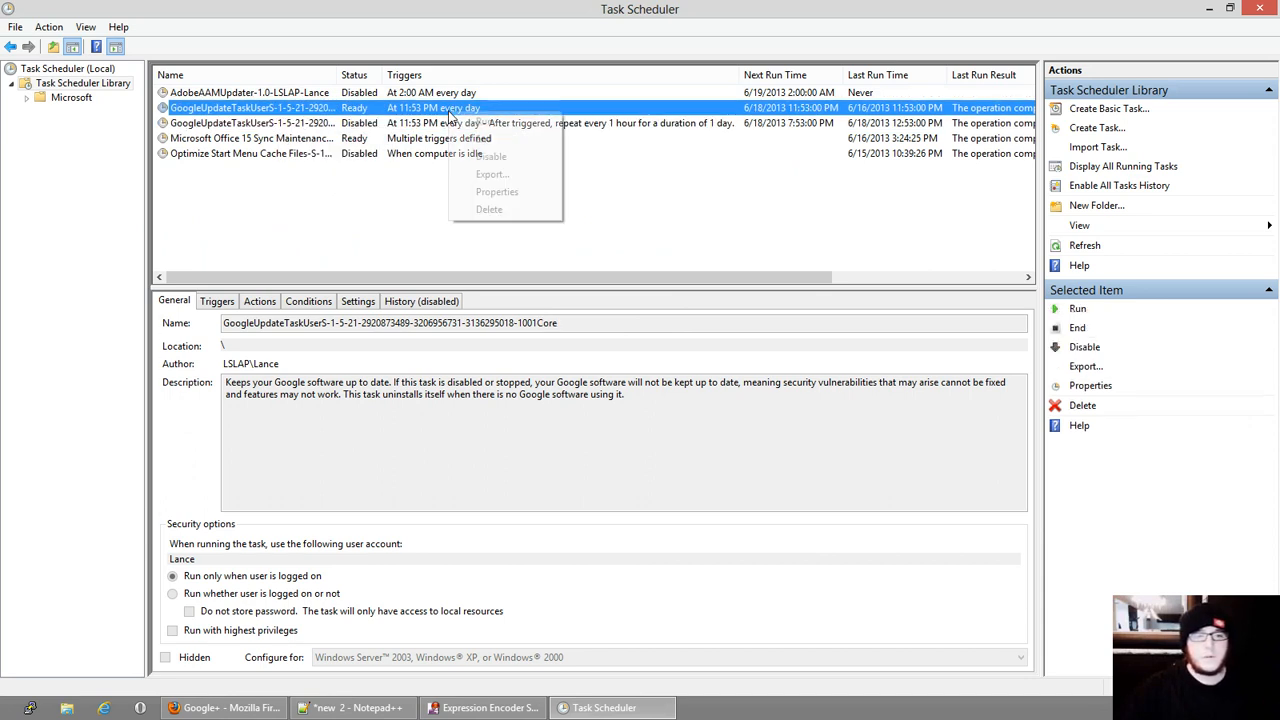
Review the 1001Core task's daily trigger and GoogleUpdate.exe action, then close its properties.
click(497, 191)
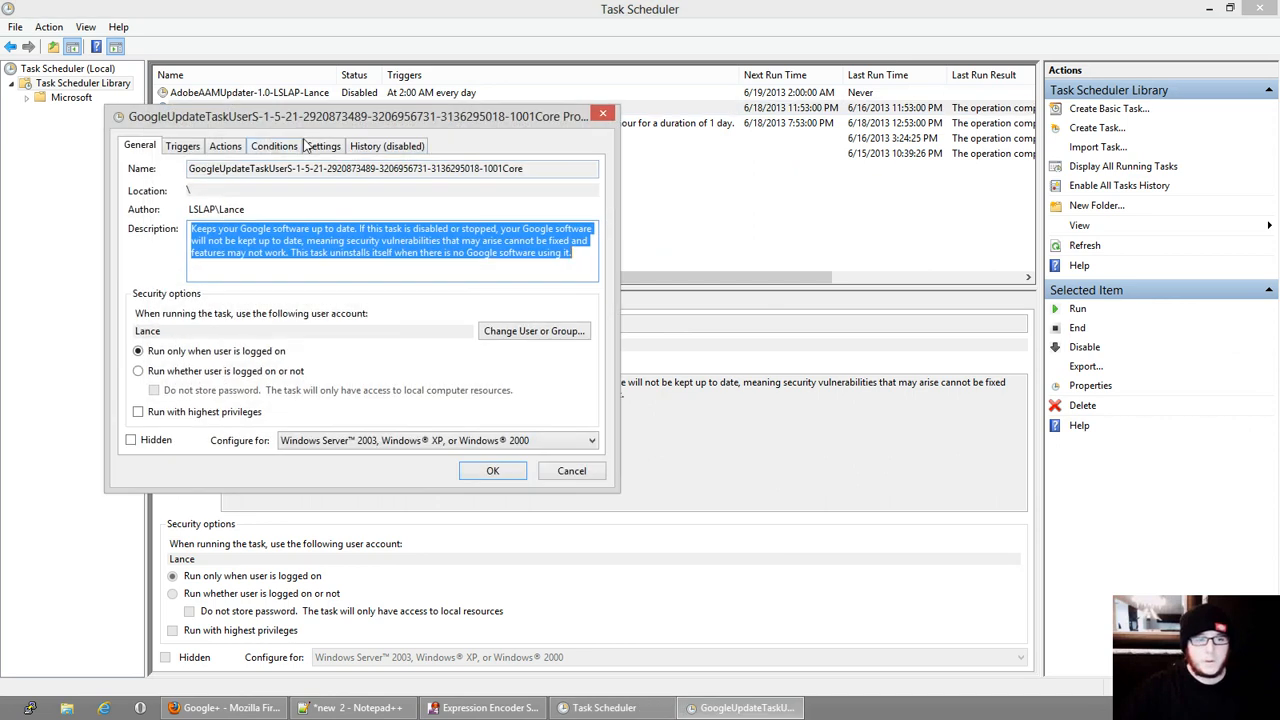
click(182, 146)
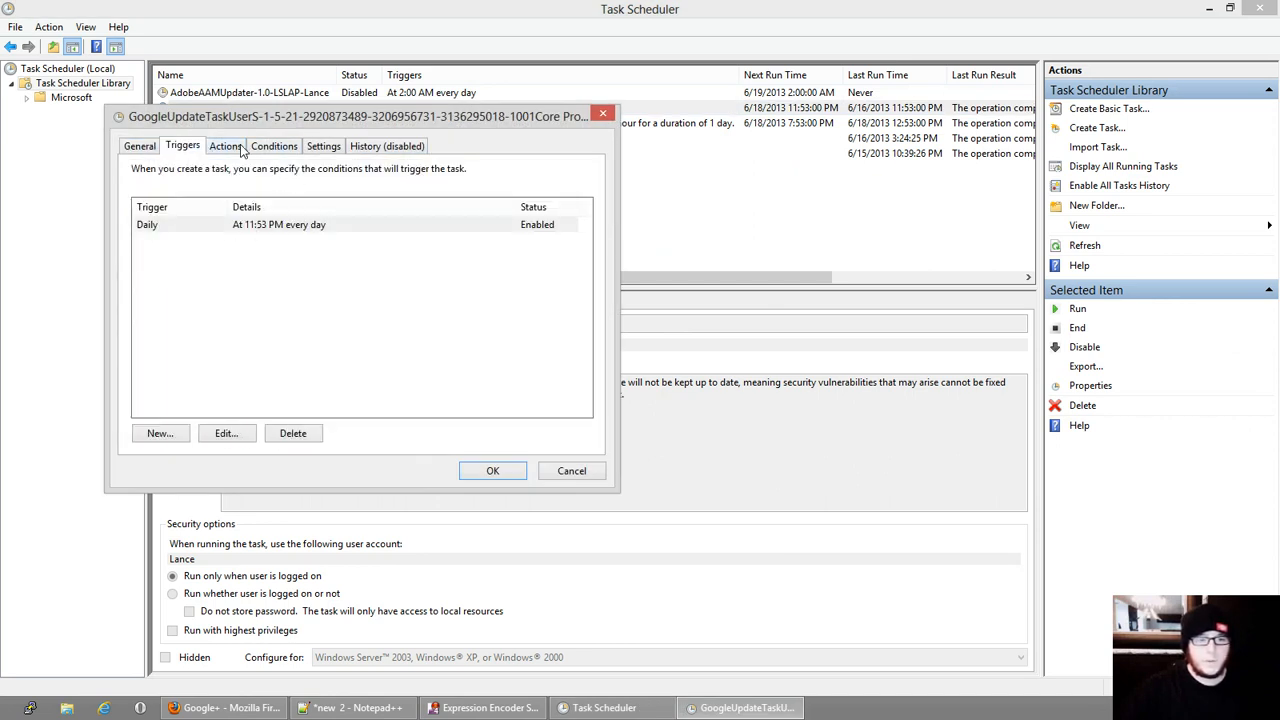
click(225, 146)
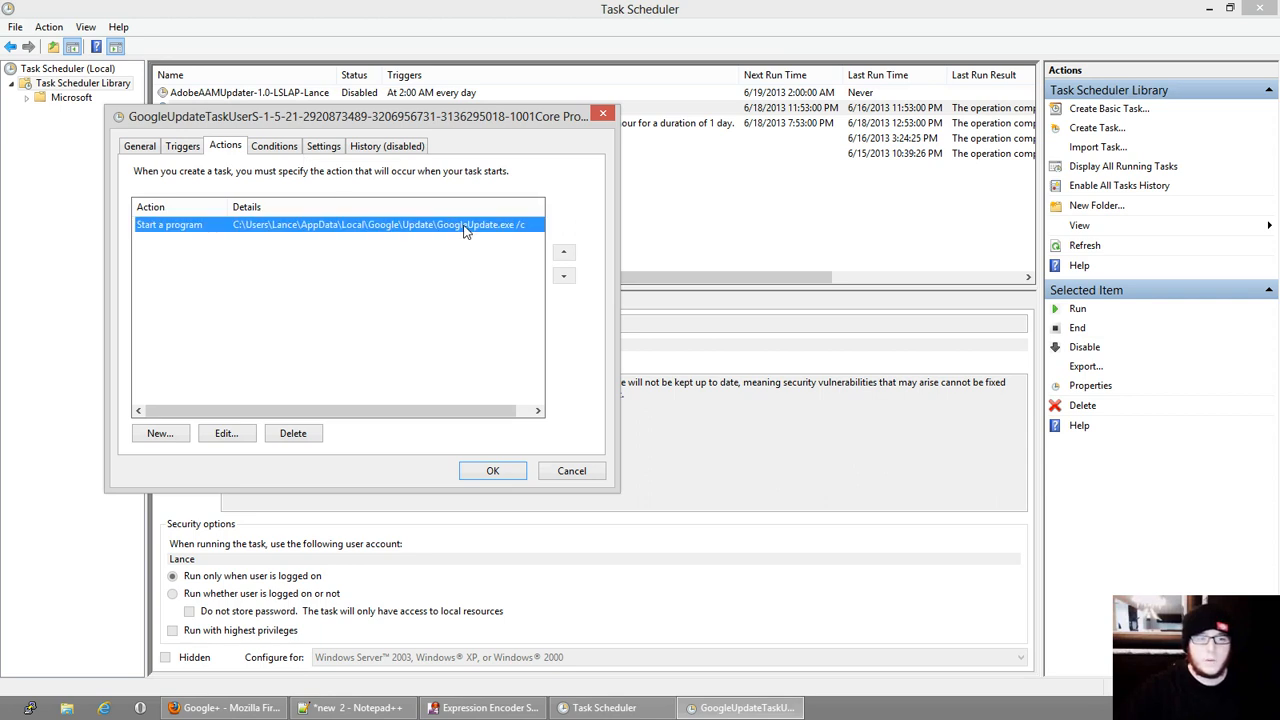
click(139, 145)
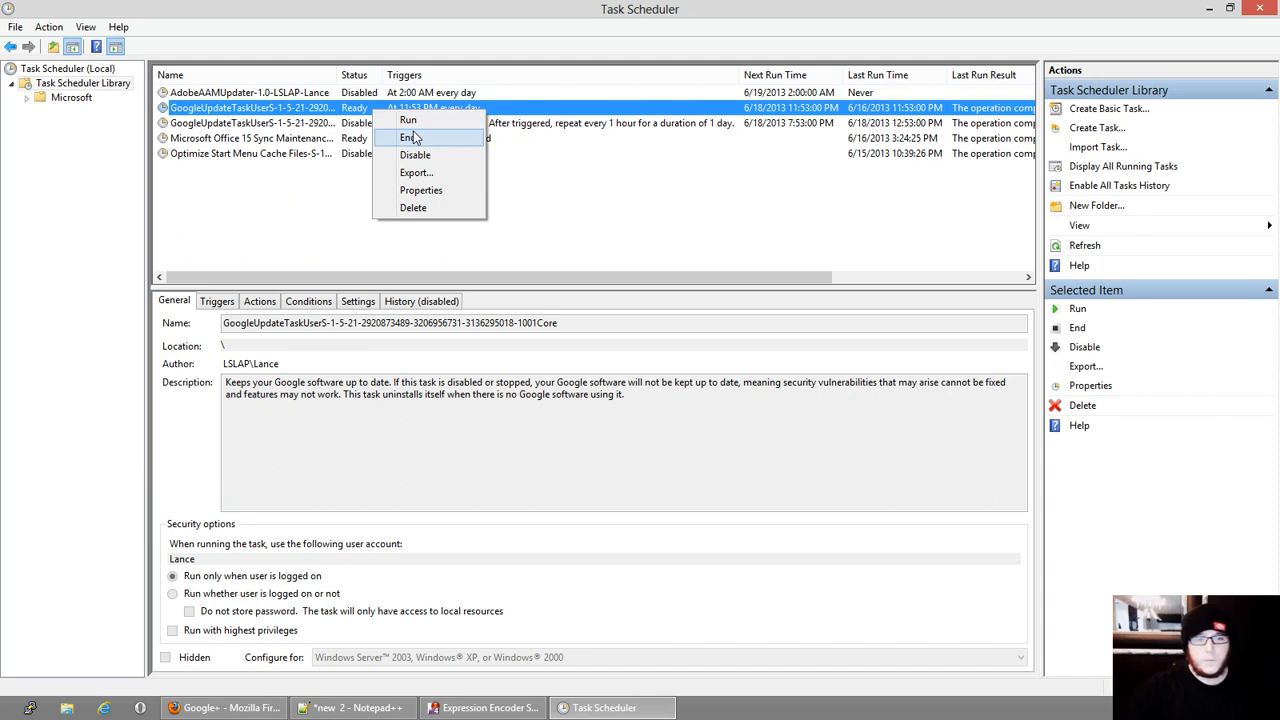
End the 1001Core task's running instances, disable it, and check the other Google task.
click(411, 137)
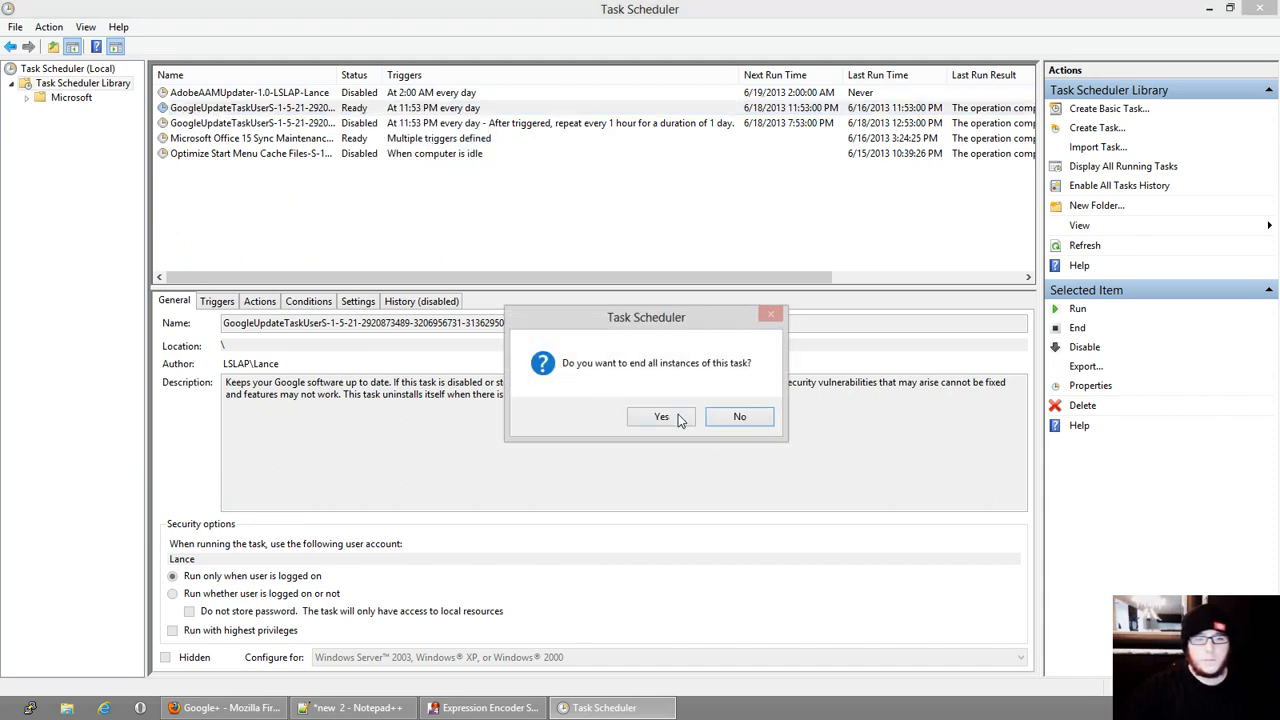
click(660, 416)
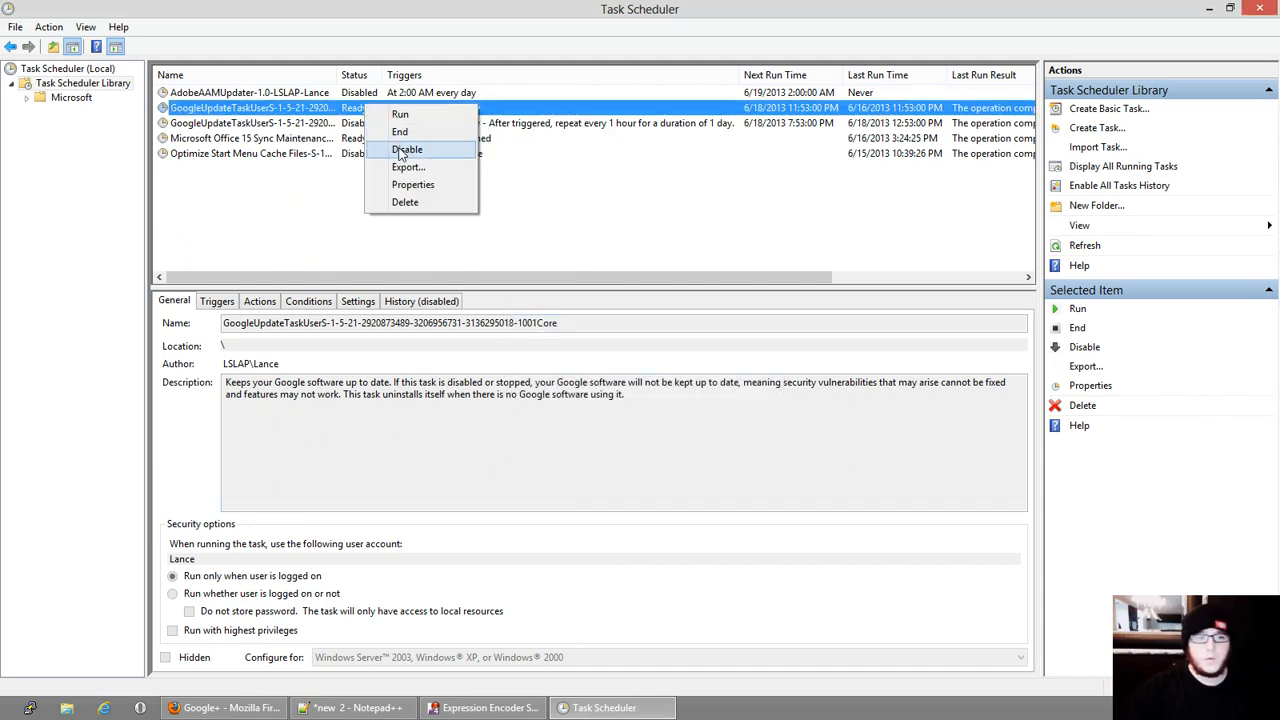
click(407, 149)
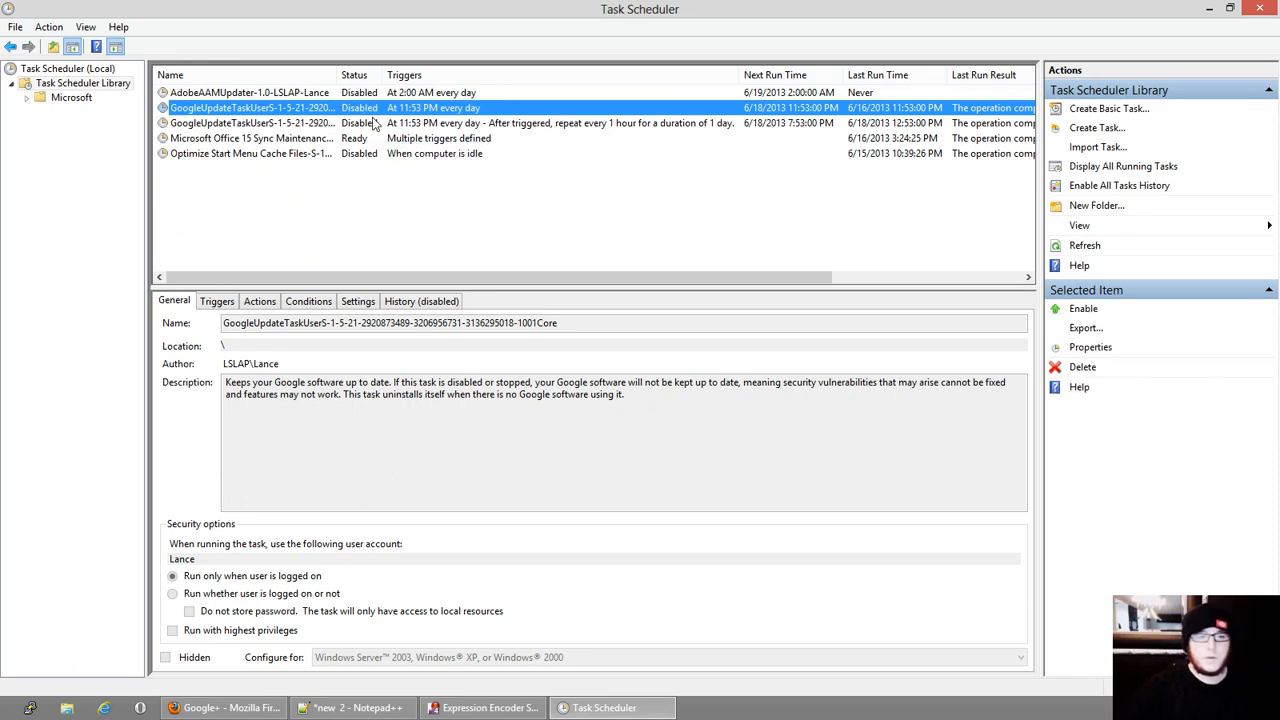
click(252, 122)
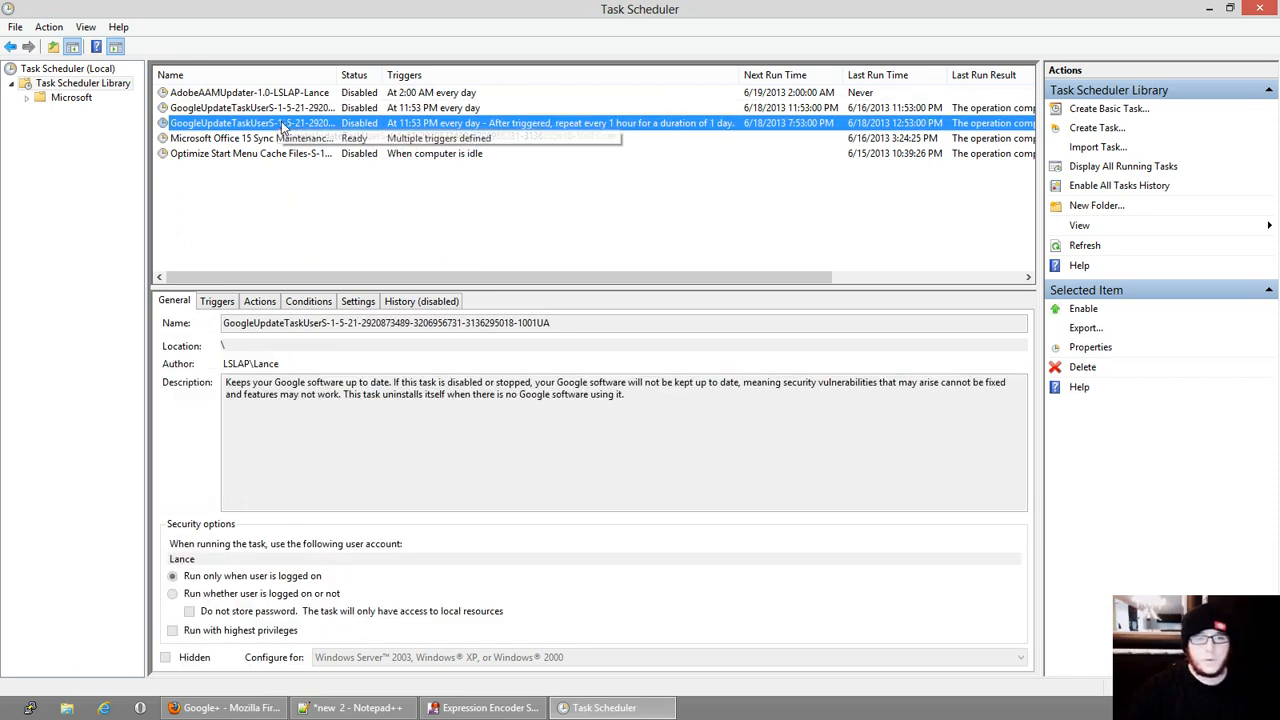
mouse_move(376, 186)
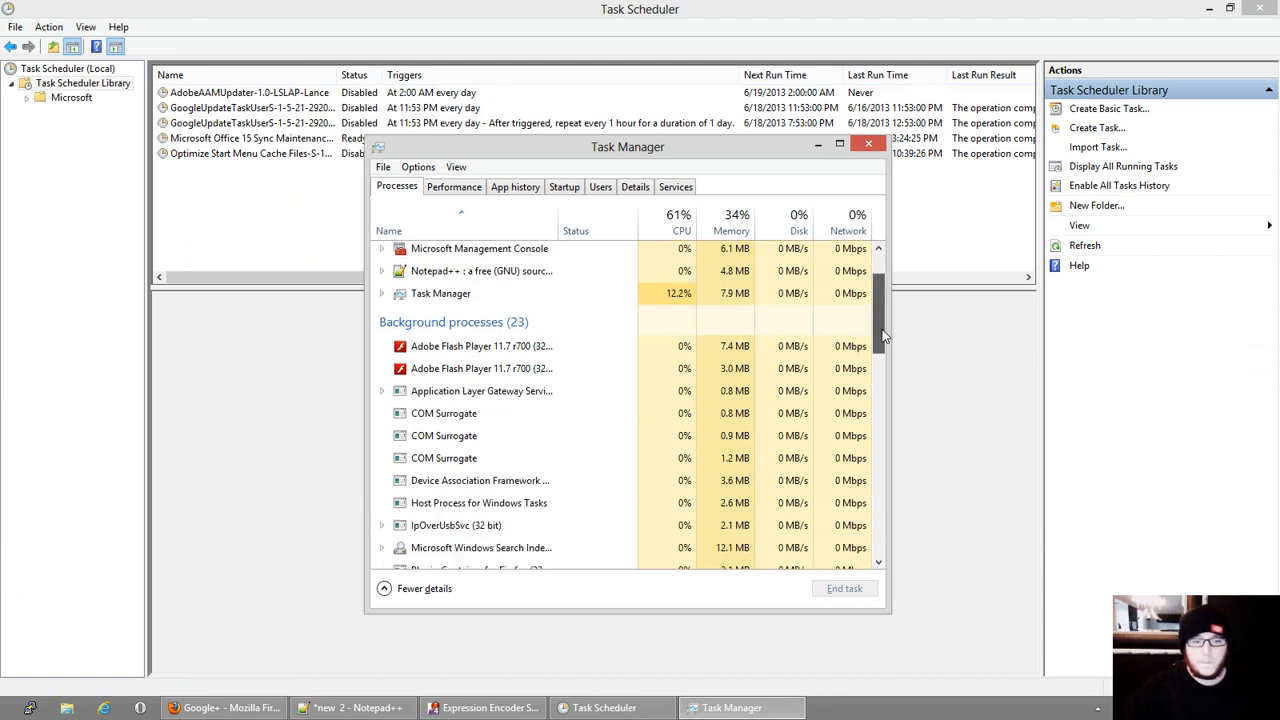
Scroll through Task Manager's background processes, then close Task Manager.
scroll(down, 3)
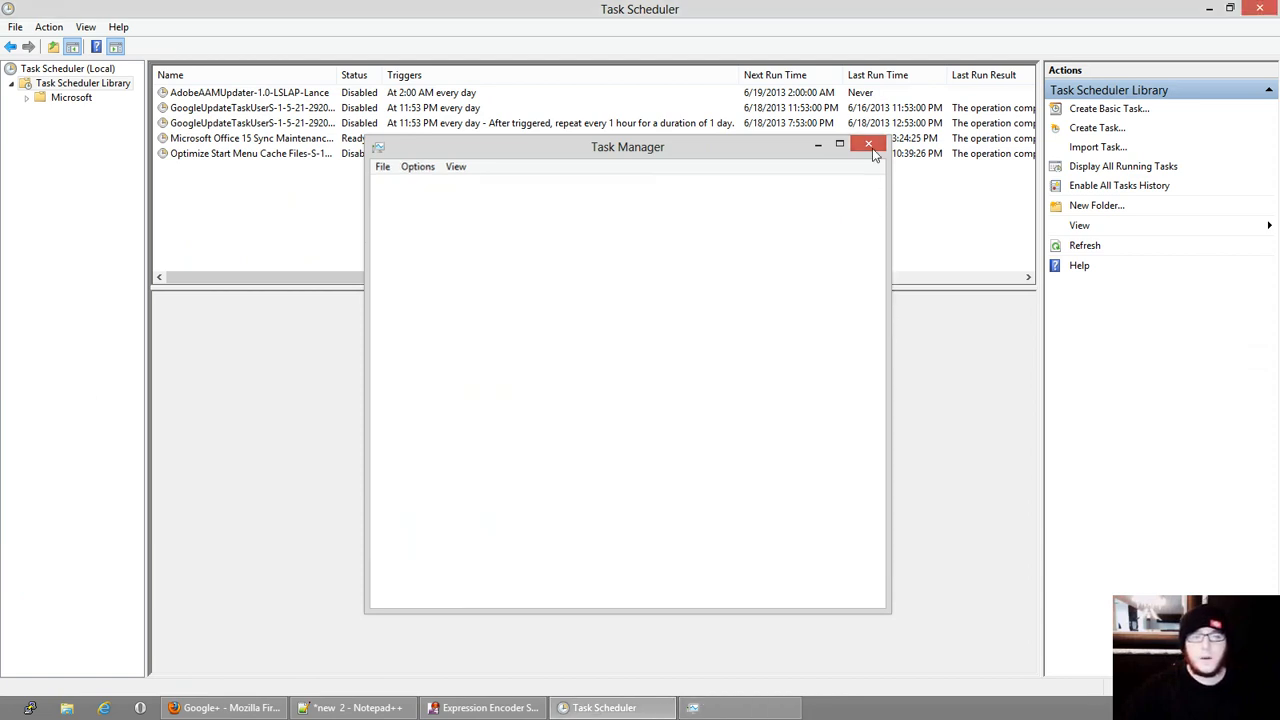
click(868, 144)
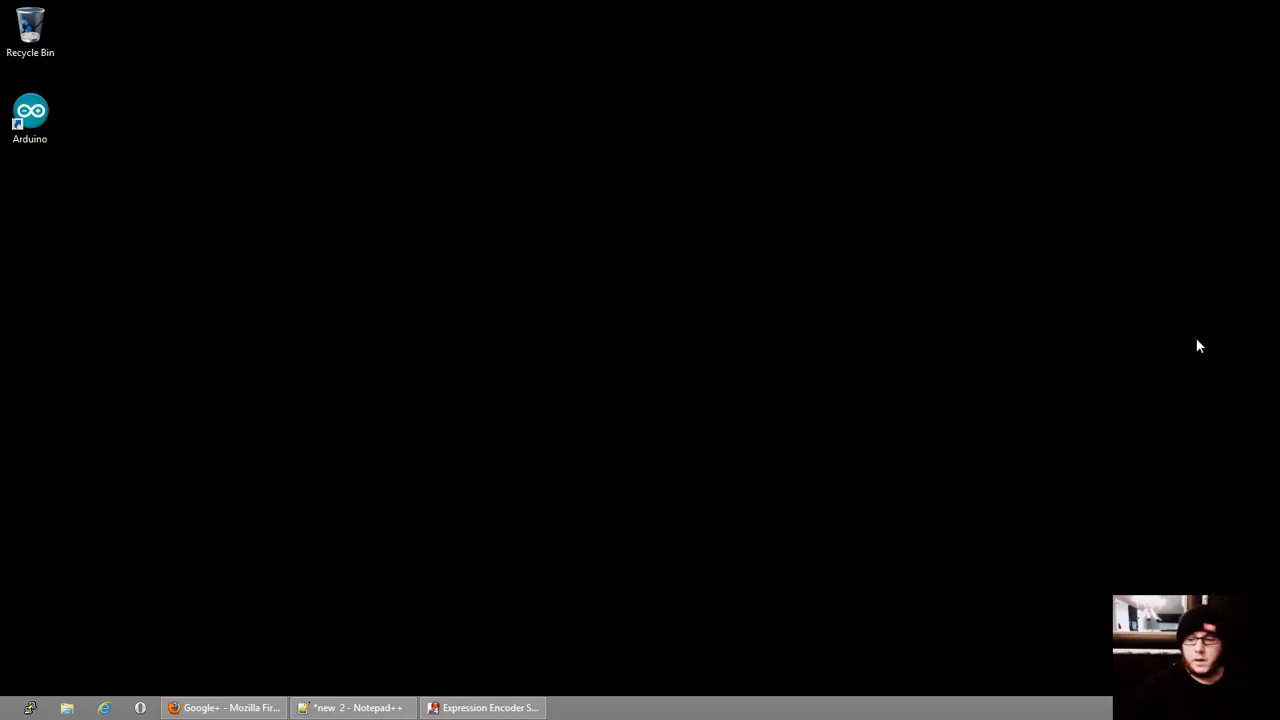